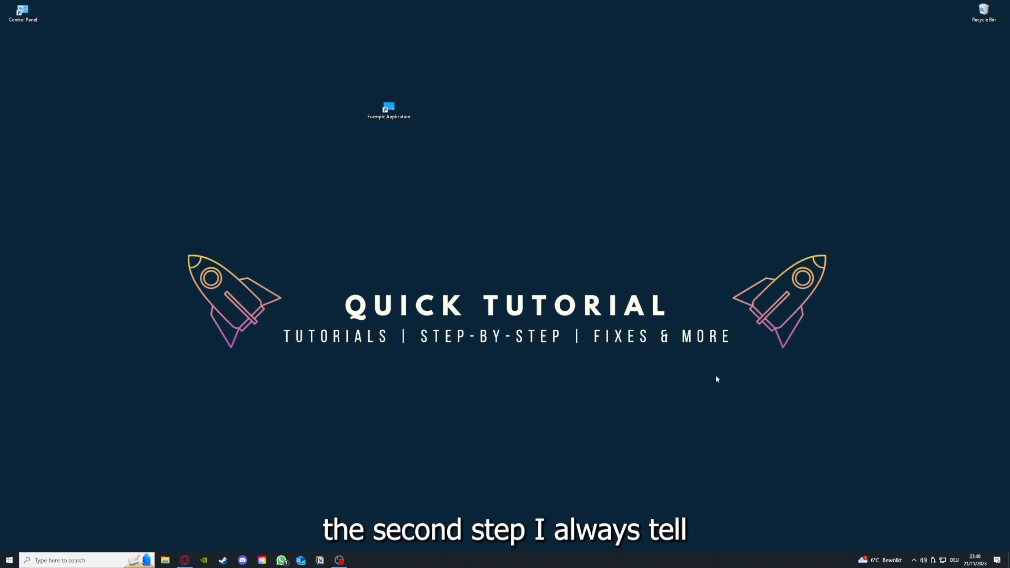
Select the Example Application shortcut on the desktop to reach the Desktop folder in File Explorer.
{"action": "left_click", "coordinate": [389, 109]}
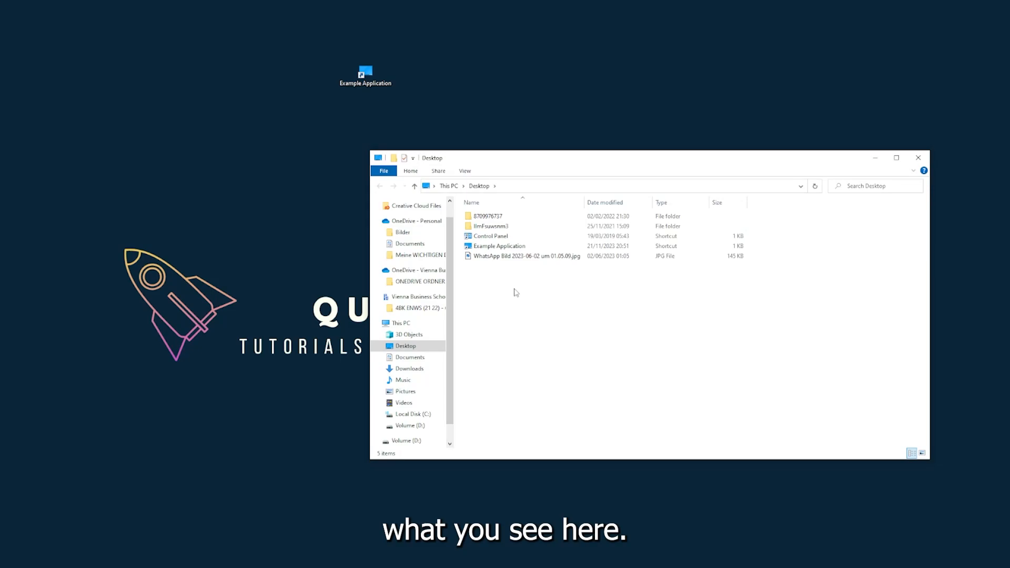
{"action": "mouse_move", "coordinate": [824, 179]}
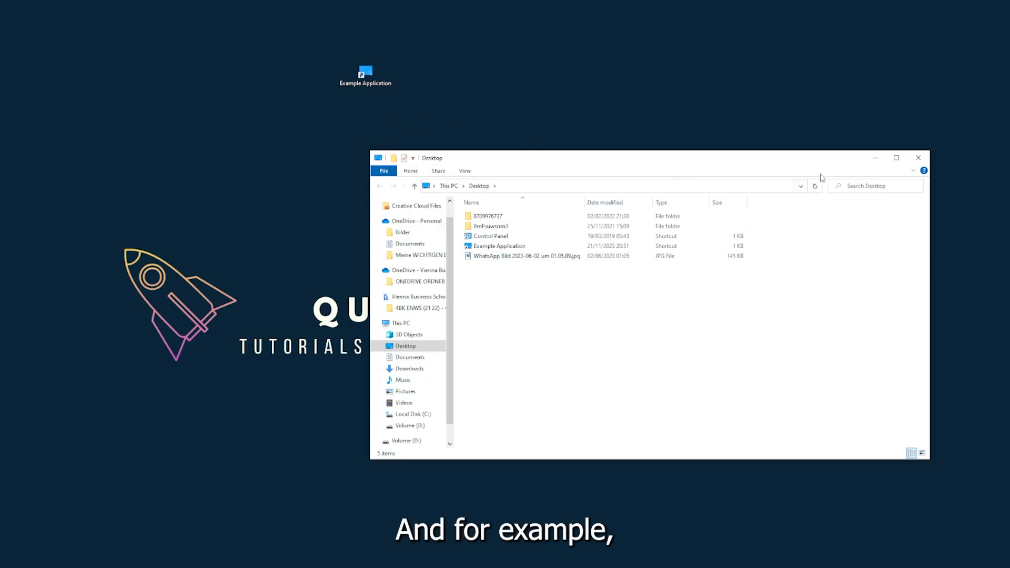
{"action": "mouse_move", "coordinate": [766, 175]}
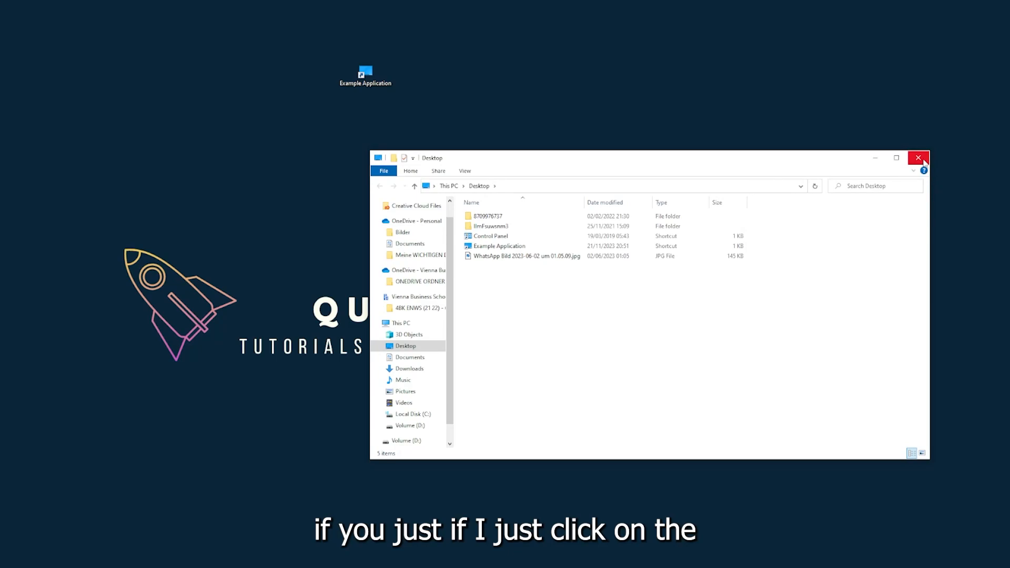
{"action": "mouse_move", "coordinate": [919, 158]}
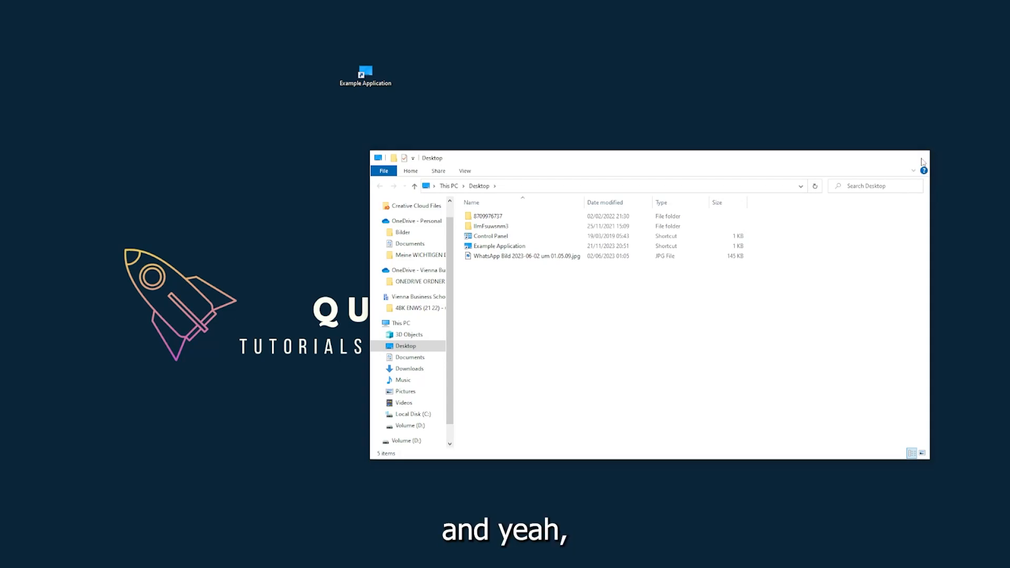
Close the Desktop folder window, leaving the desktop showing.
{"action": "left_click", "coordinate": [923, 158]}
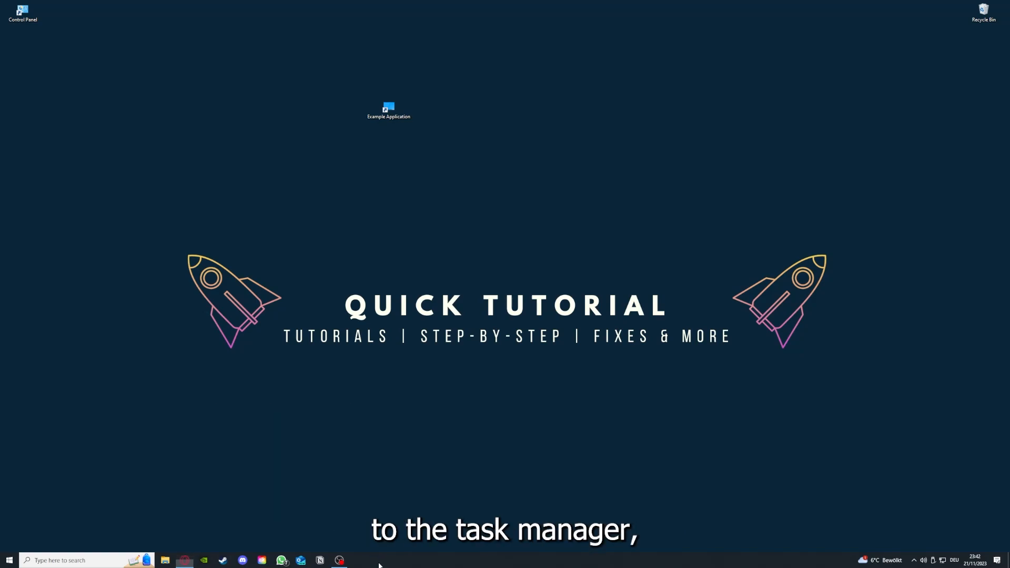
Launch Task Manager from the taskbar menu and end the Task Manager app under Apps.
{"action": "right_click", "coordinate": [379, 560]}
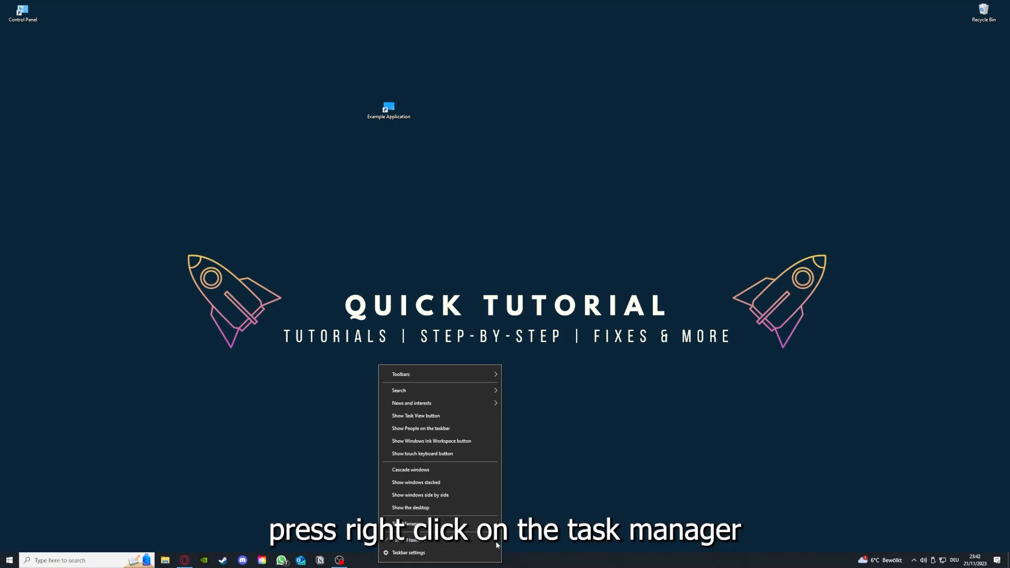
{"action": "left_click", "coordinate": [409, 523]}
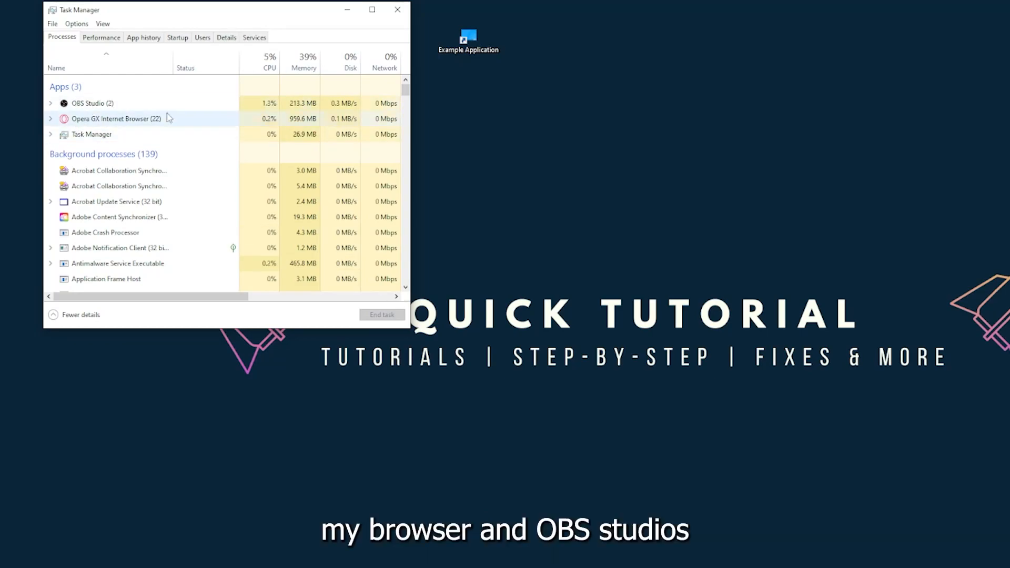
{"action": "left_click", "coordinate": [90, 133]}
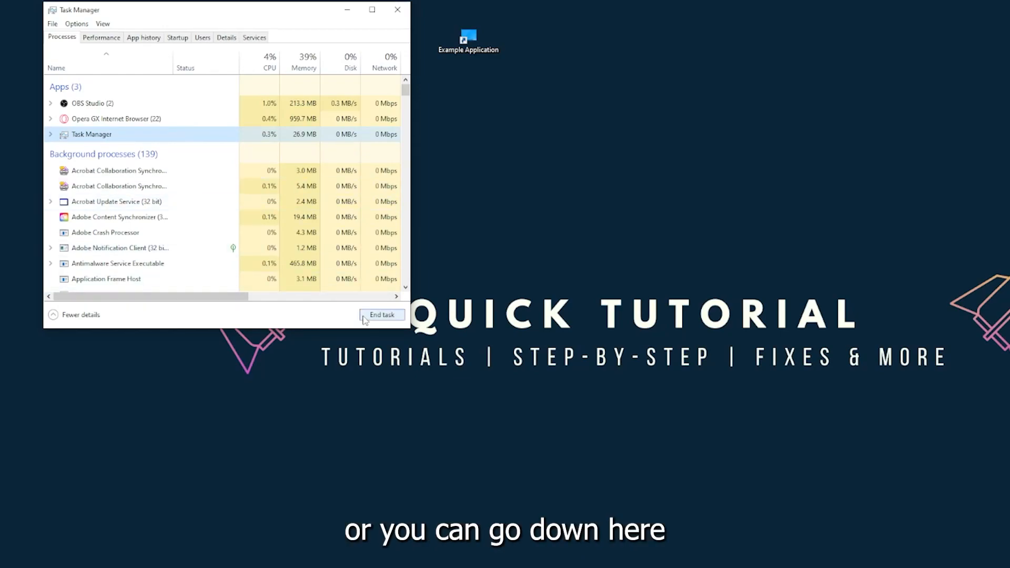
{"action": "left_click", "coordinate": [381, 314]}
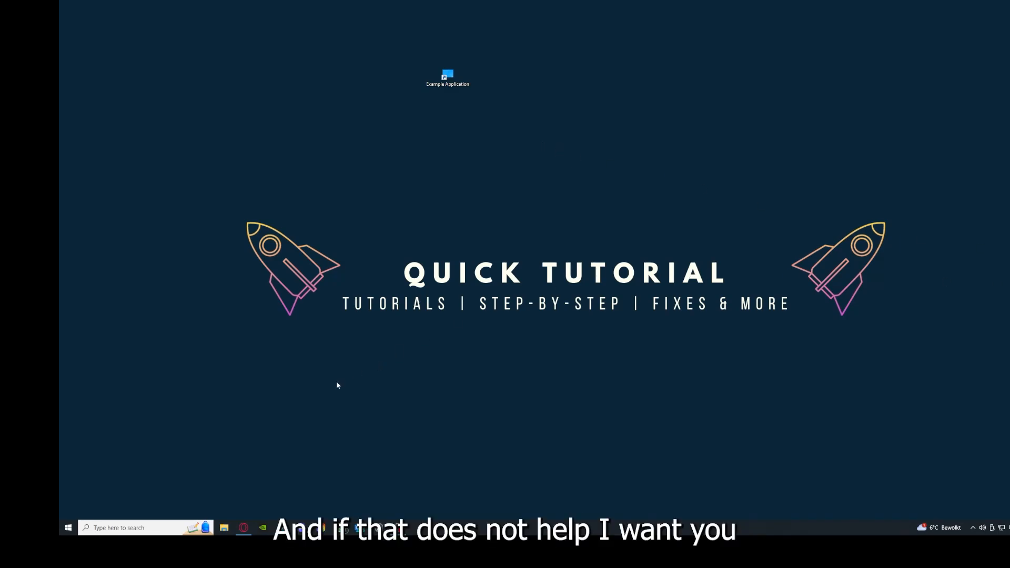
{"action": "mouse_move", "coordinate": [309, 286]}
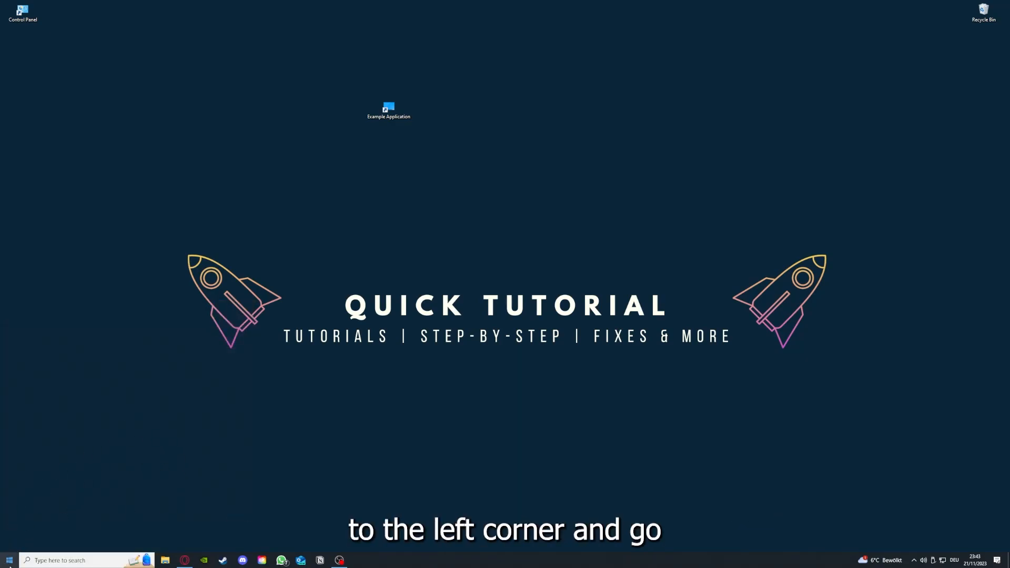
Show the Power options from the Start menu to restart the computer.
{"action": "left_click", "coordinate": [9, 560]}
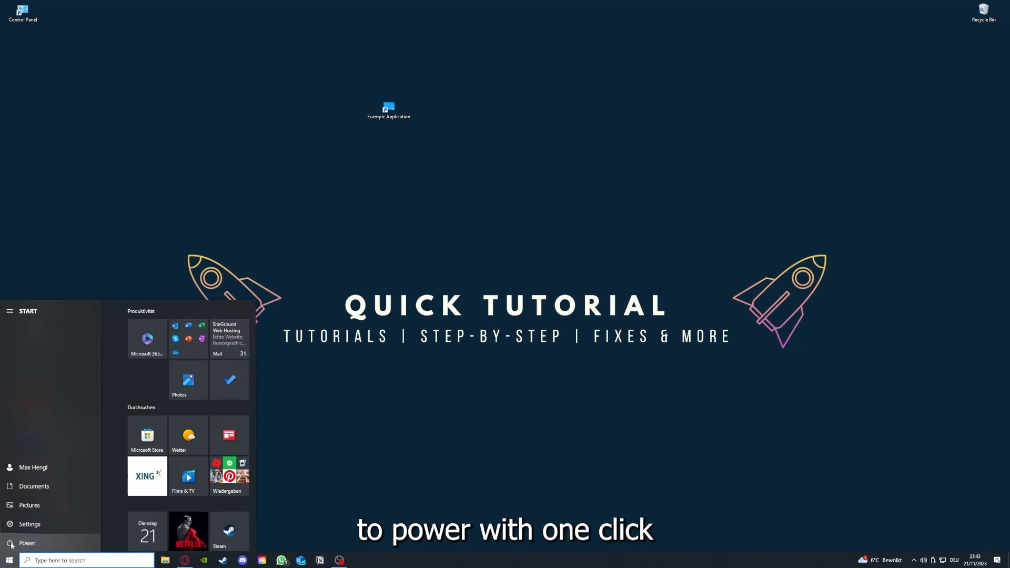
{"action": "left_click", "coordinate": [28, 543]}
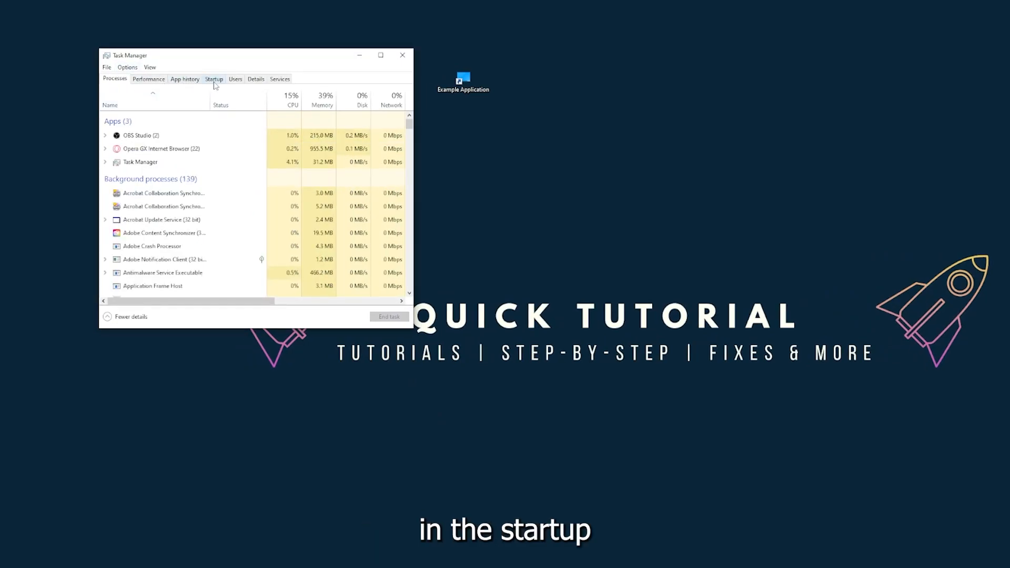
Review the Startup list and select Microsoft OneDrive and iTunesHelper to disable, then close Task Manager.
{"action": "left_click", "coordinate": [214, 79]}
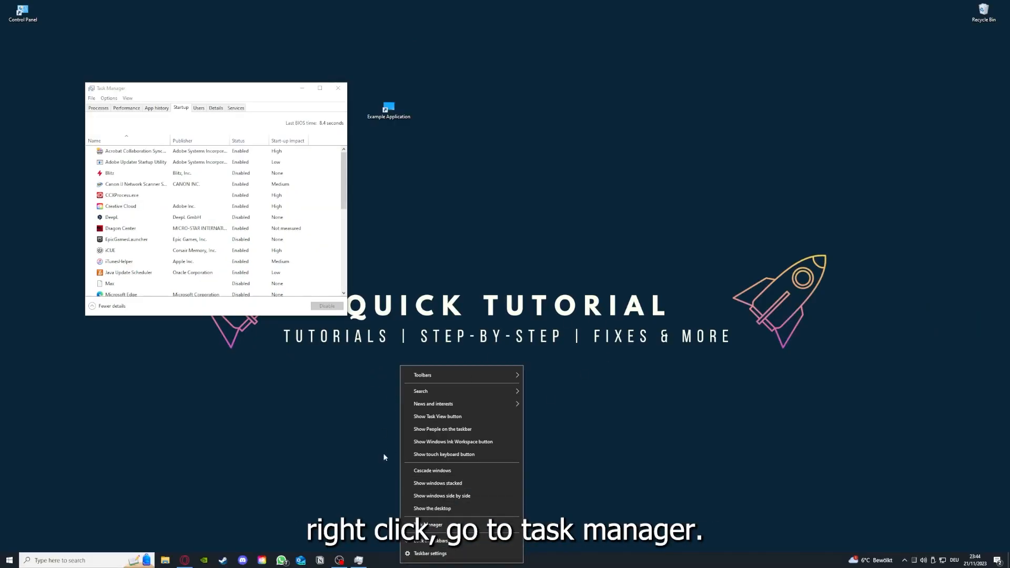
{"action": "left_click", "coordinate": [320, 87]}
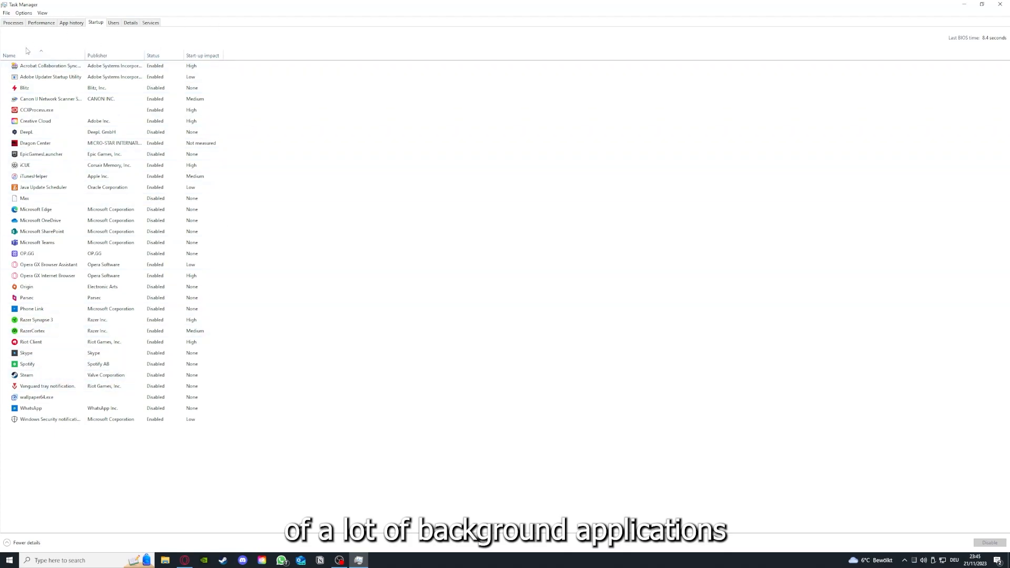
{"action": "right_click", "coordinate": [50, 65]}
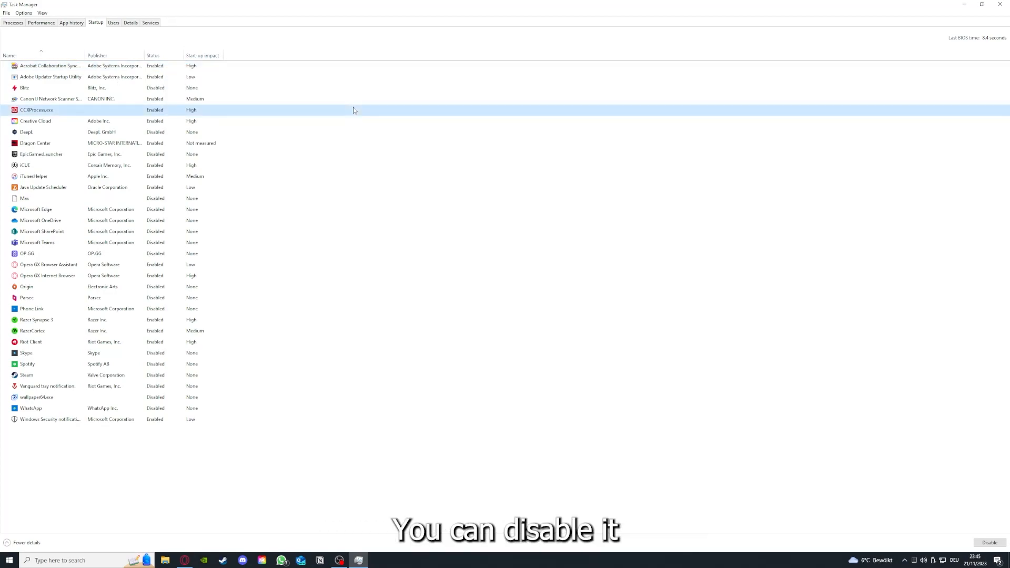
{"action": "left_click", "coordinate": [40, 220]}
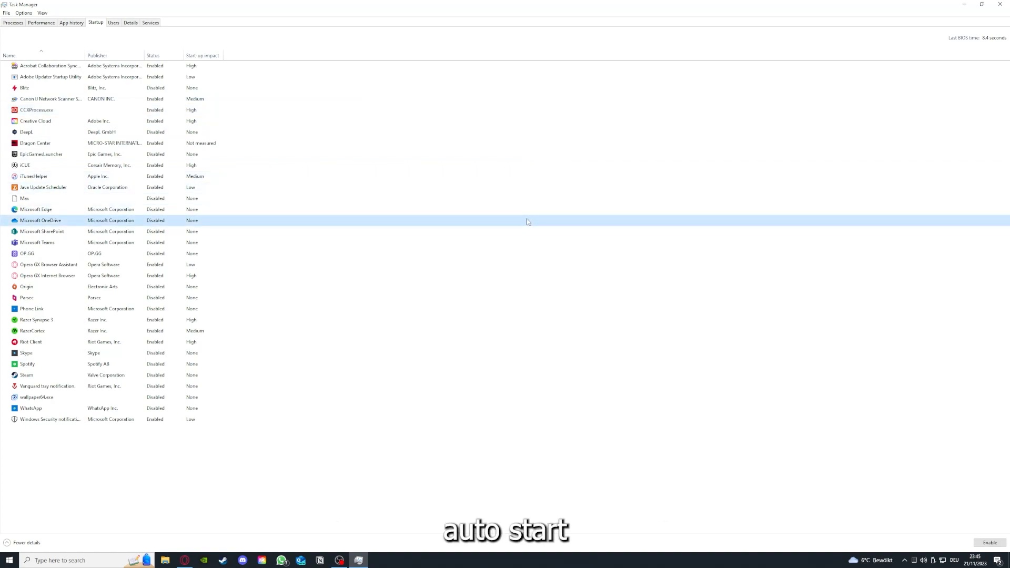
{"action": "left_click", "coordinate": [50, 65]}
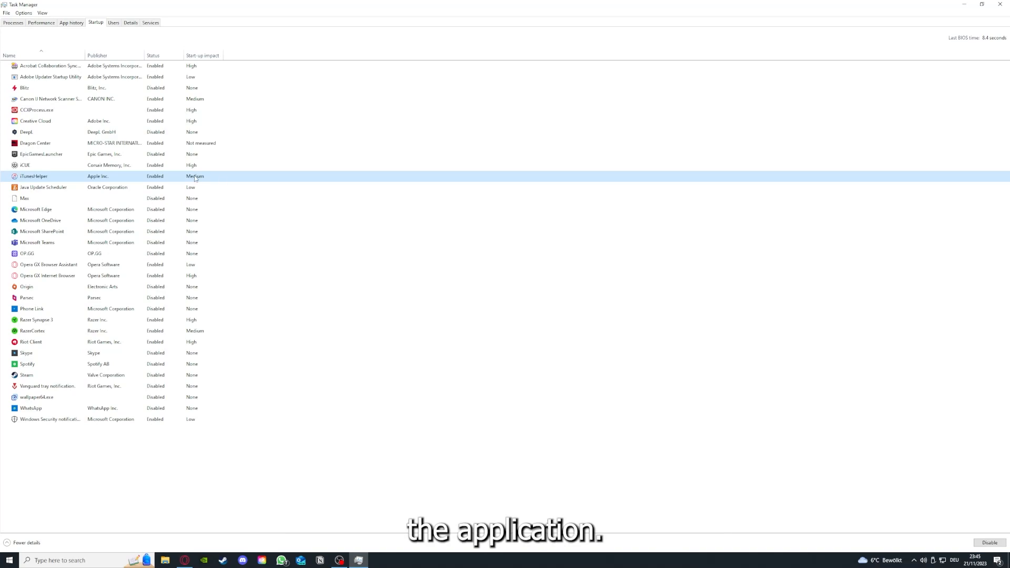
{"action": "left_click", "coordinate": [1003, 4]}
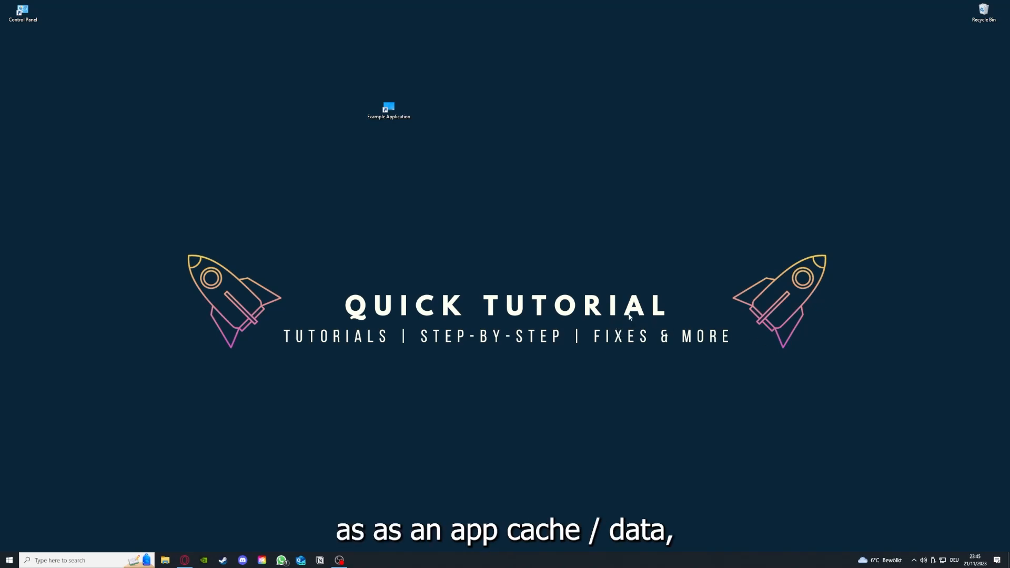
{"action": "mouse_move", "coordinate": [576, 166]}
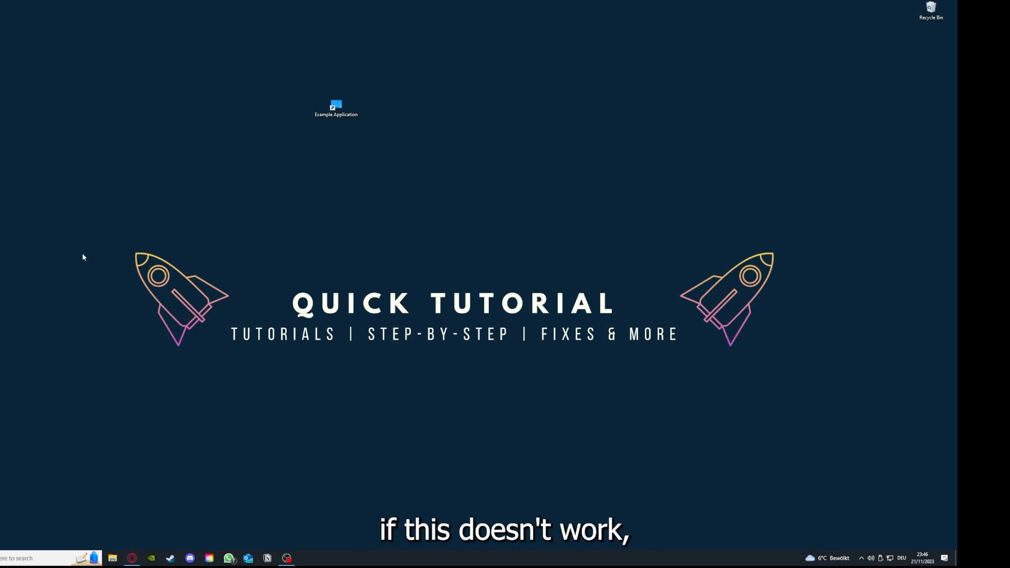
{"action": "mouse_move", "coordinate": [108, 213]}
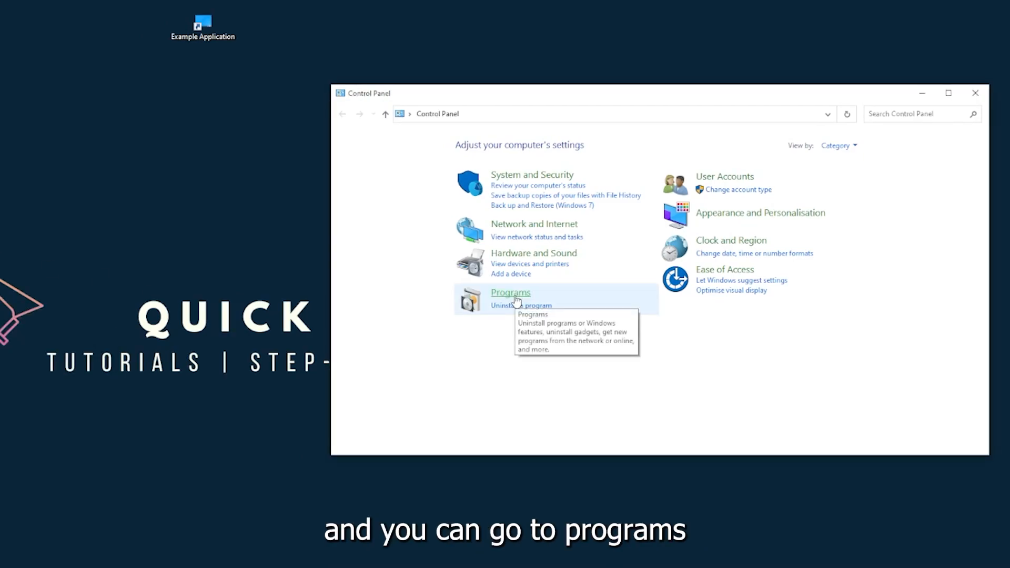
Go to Programs > Programs and Features and scroll the list down to Overwolf.
{"action": "left_click", "coordinate": [511, 294]}
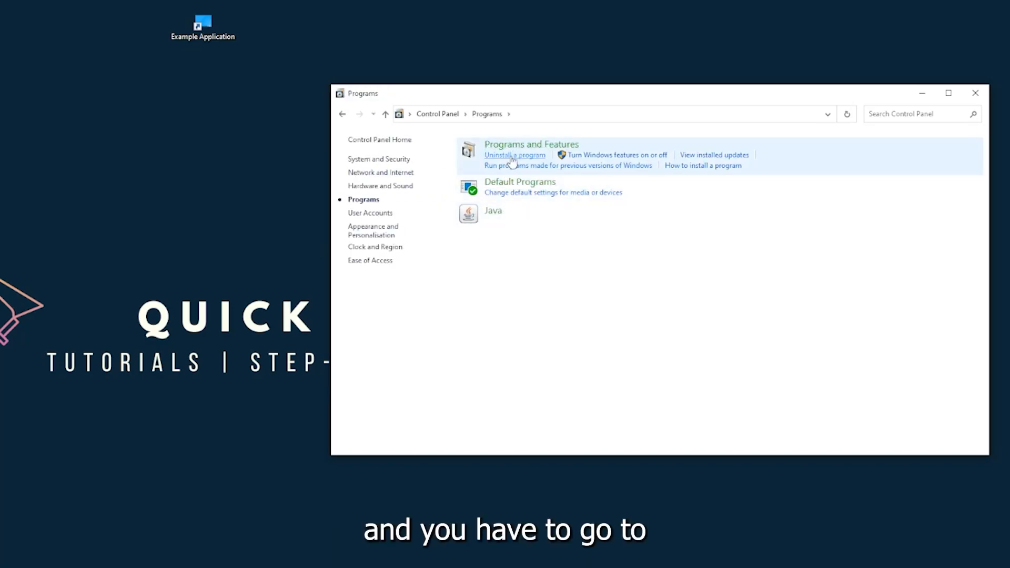
{"action": "mouse_move", "coordinate": [713, 154]}
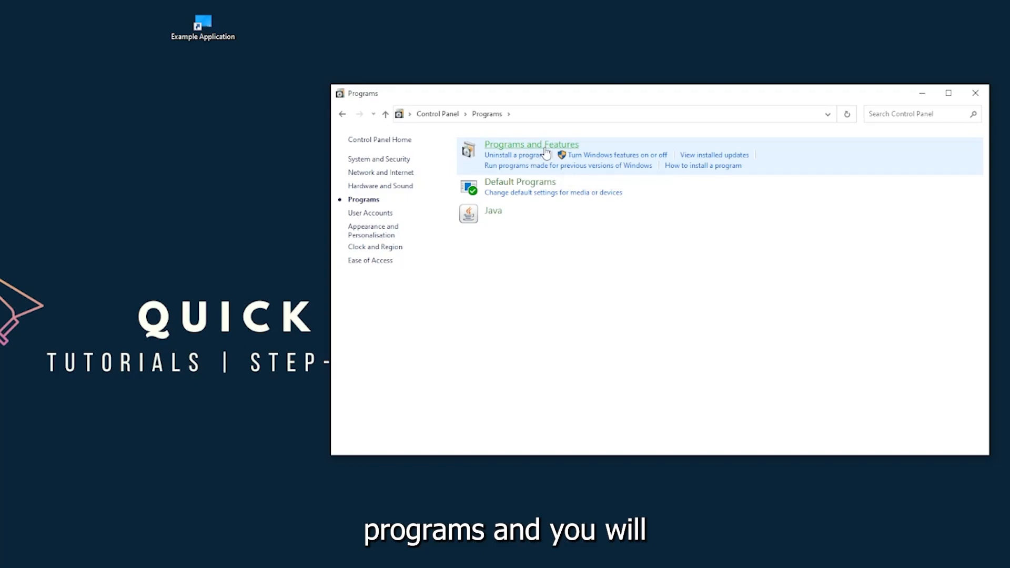
{"action": "left_click", "coordinate": [531, 144]}
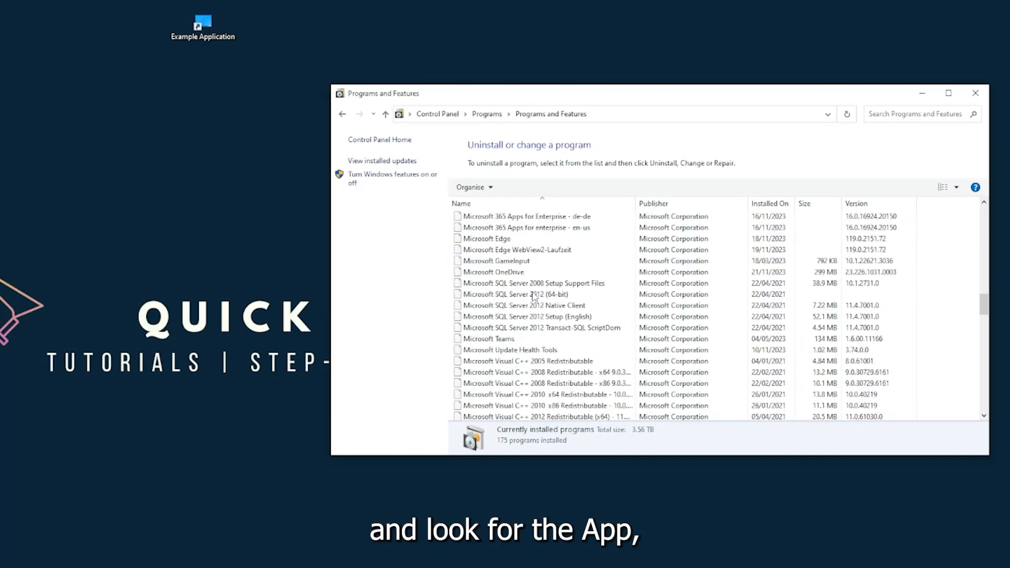
{"action": "scroll", "scroll_direction": "down", "scroll_amount": 3}
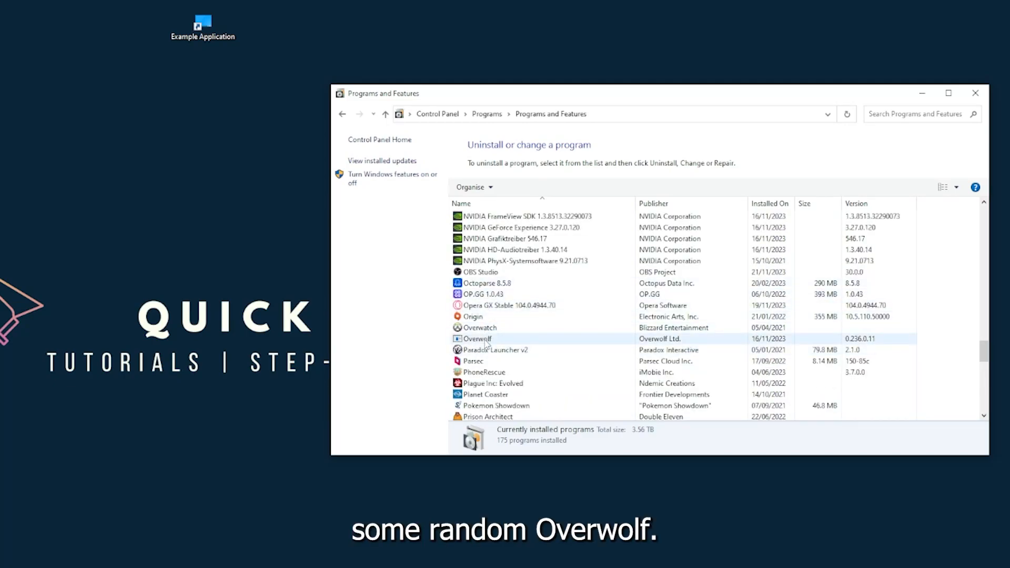
Uninstall Overwolf via Uninstall/Change and answer Yes to remove it from the list.
{"action": "right_click", "coordinate": [478, 338]}
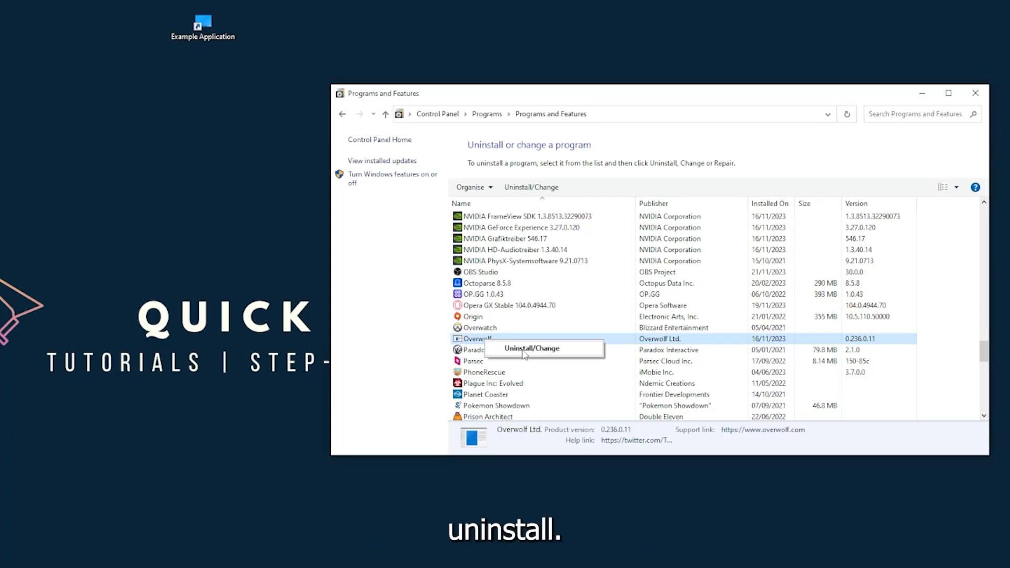
{"action": "left_click", "coordinate": [532, 349]}
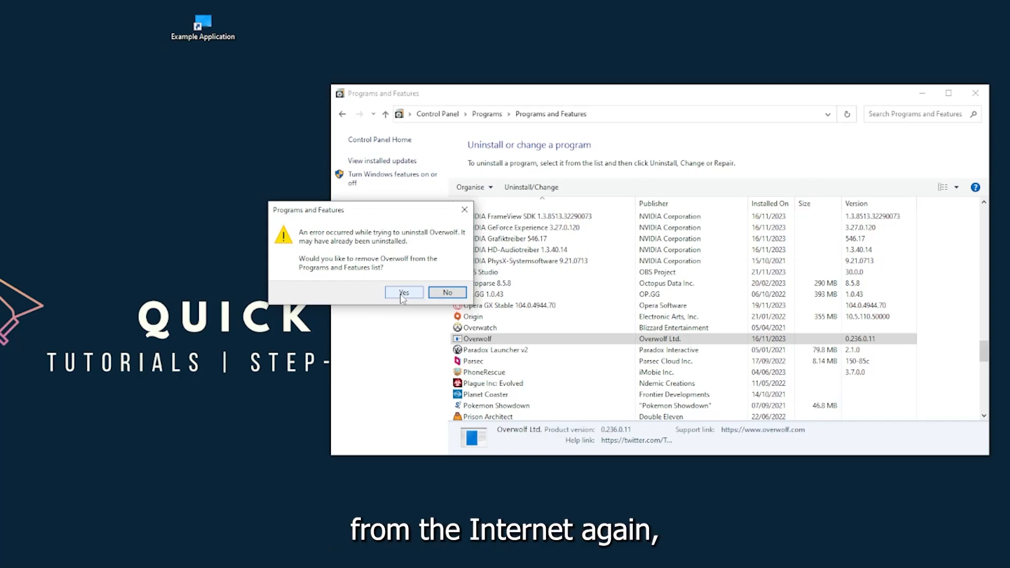
{"action": "left_click", "coordinate": [403, 293]}
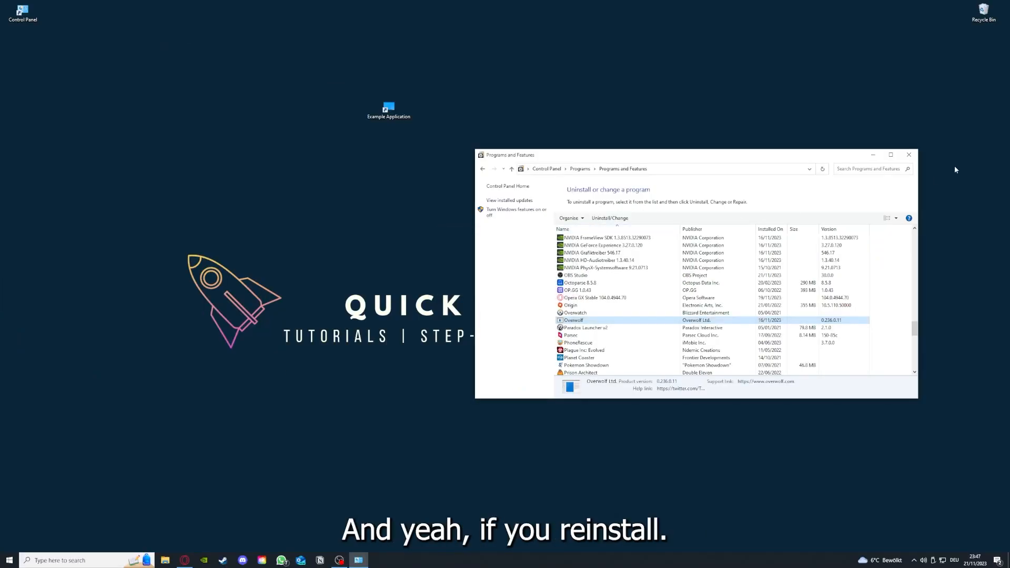
Close the Programs and Features window so only the desktop remains.
{"action": "left_click", "coordinate": [908, 155]}
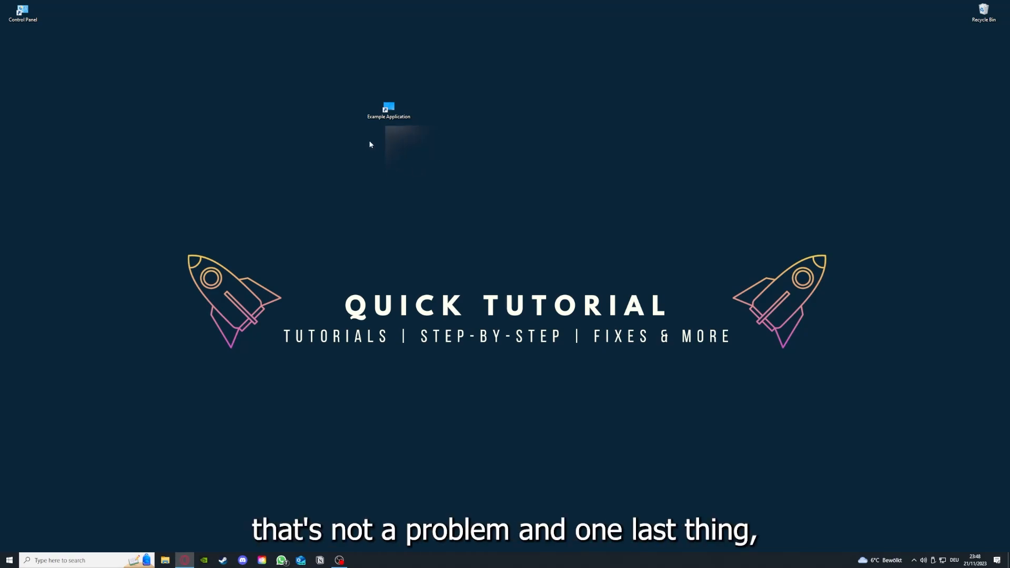
Show the Example Application shortcut's Properties, view its Details, then return to the Shortcut target info.
{"action": "right_click", "coordinate": [389, 108]}
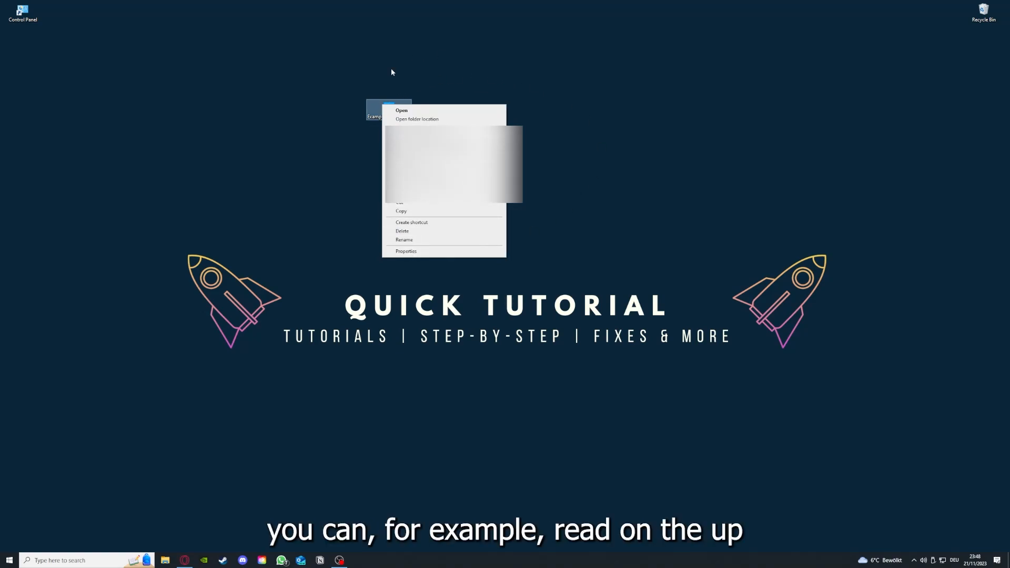
{"action": "mouse_move", "coordinate": [406, 252]}
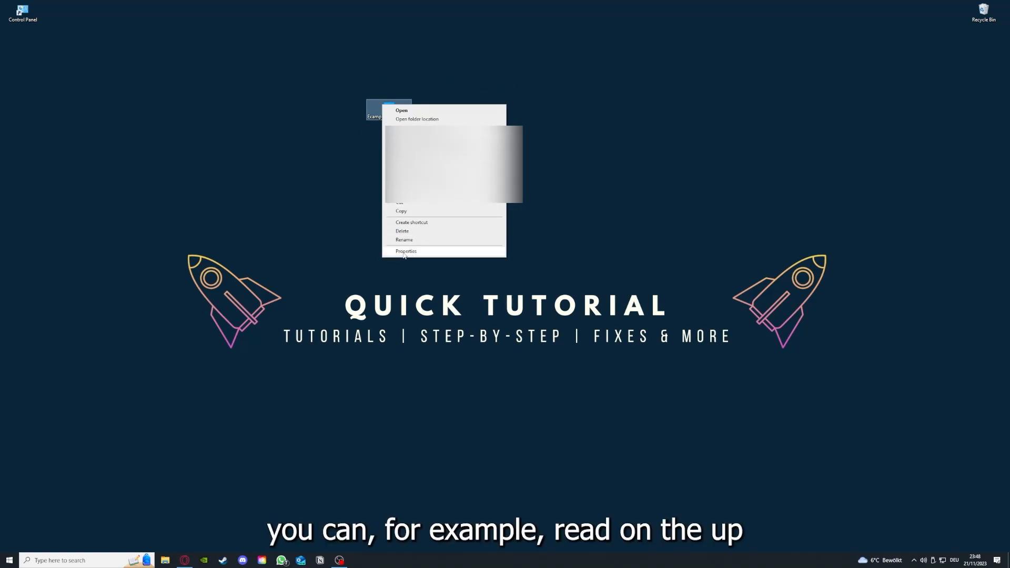
{"action": "left_click", "coordinate": [407, 252]}
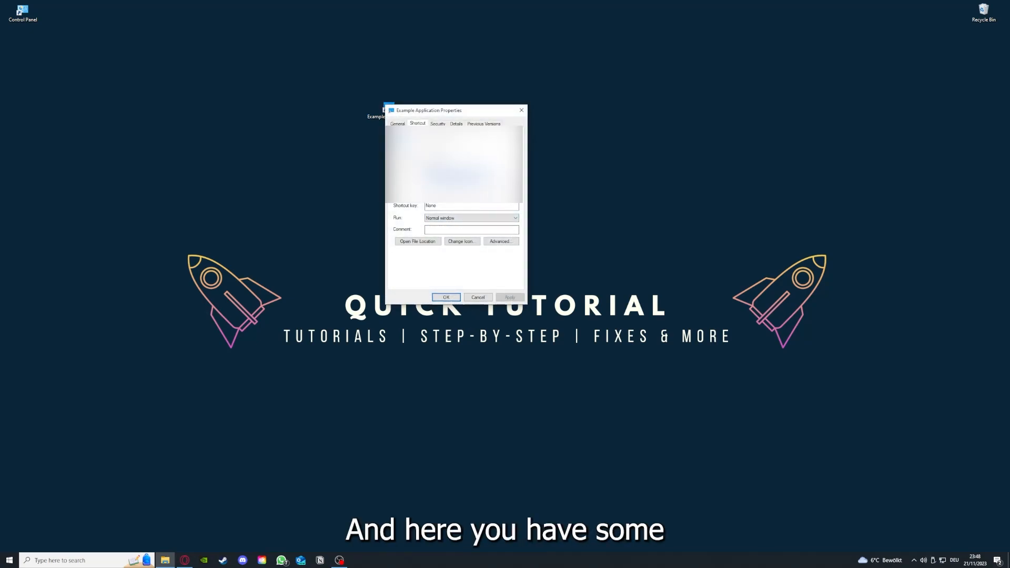
{"action": "left_click", "coordinate": [456, 124]}
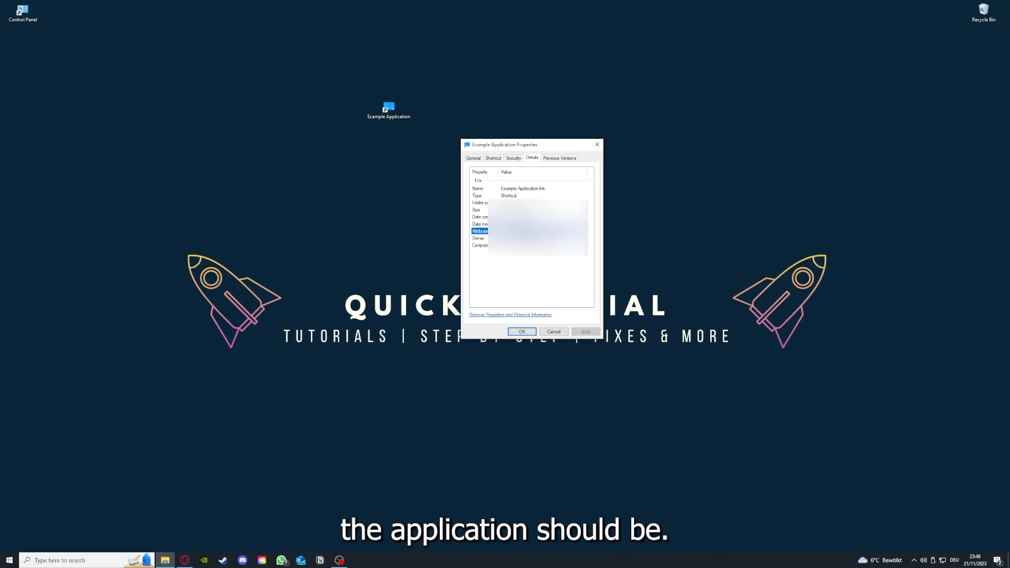
{"action": "mouse_move", "coordinate": [565, 173]}
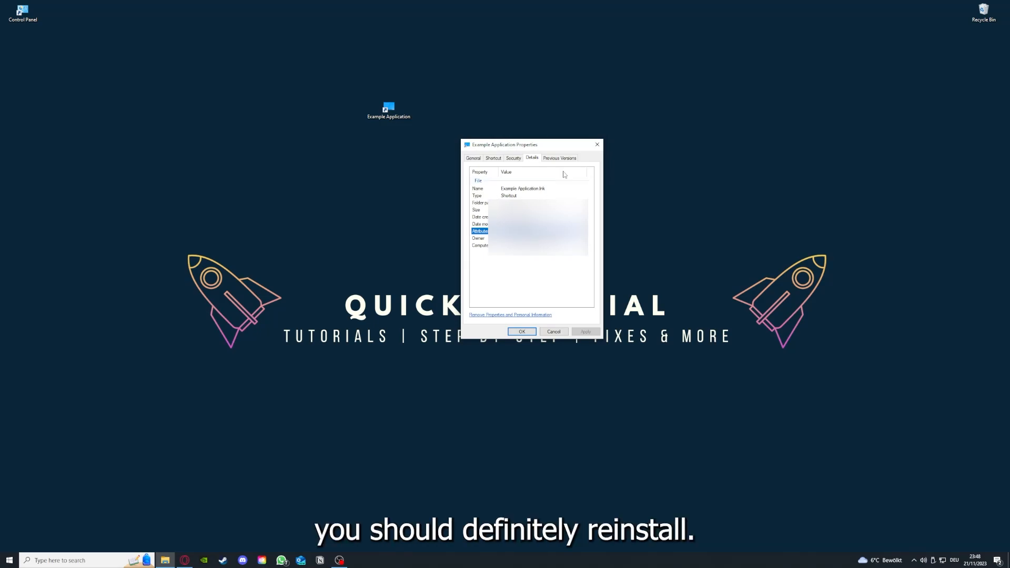
{"action": "left_click", "coordinate": [492, 158]}
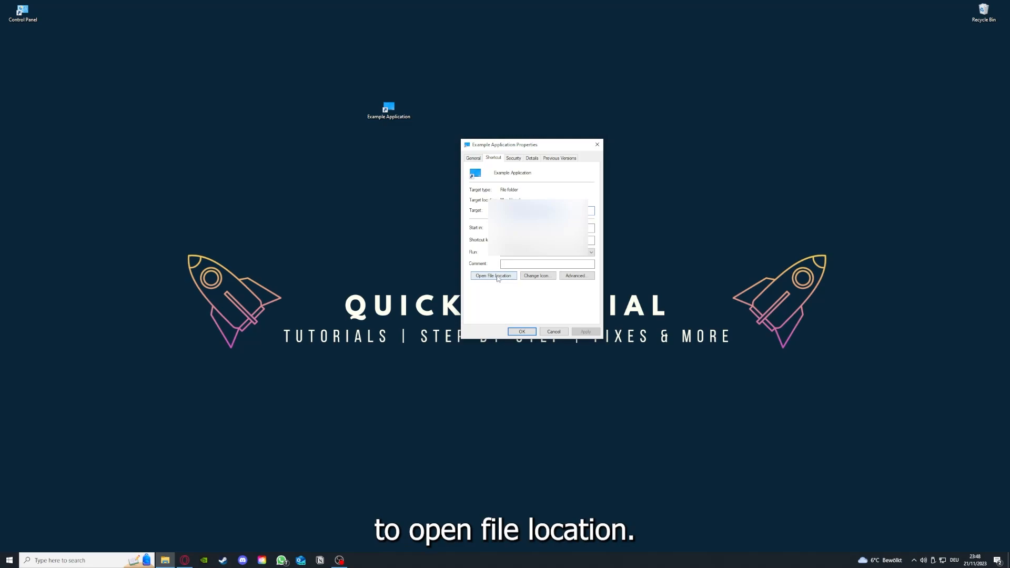
Go to the application's folder via Open File Location in the Shortcut tab.
{"action": "left_click", "coordinate": [493, 276]}
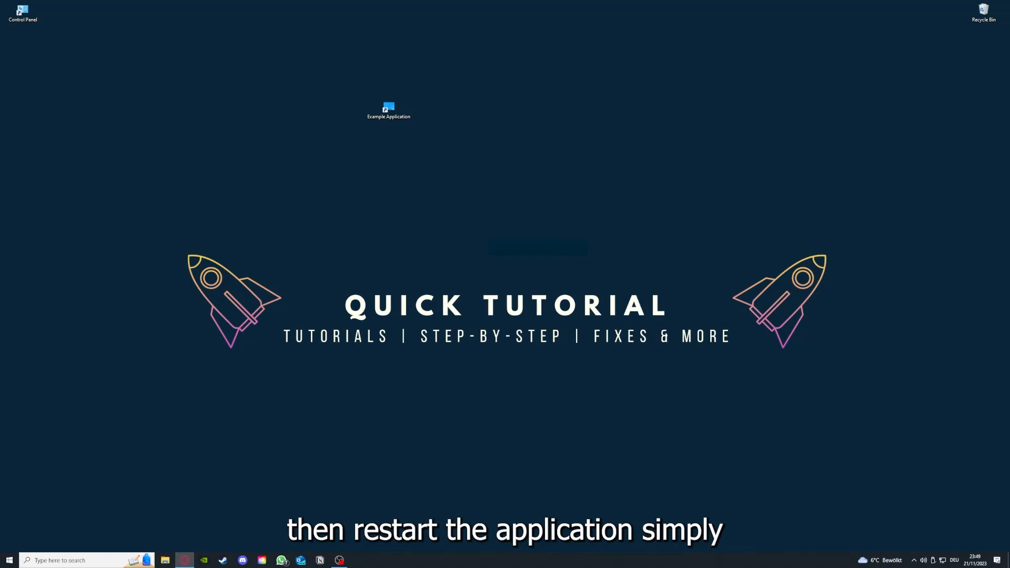
{"action": "mouse_move", "coordinate": [851, 340]}
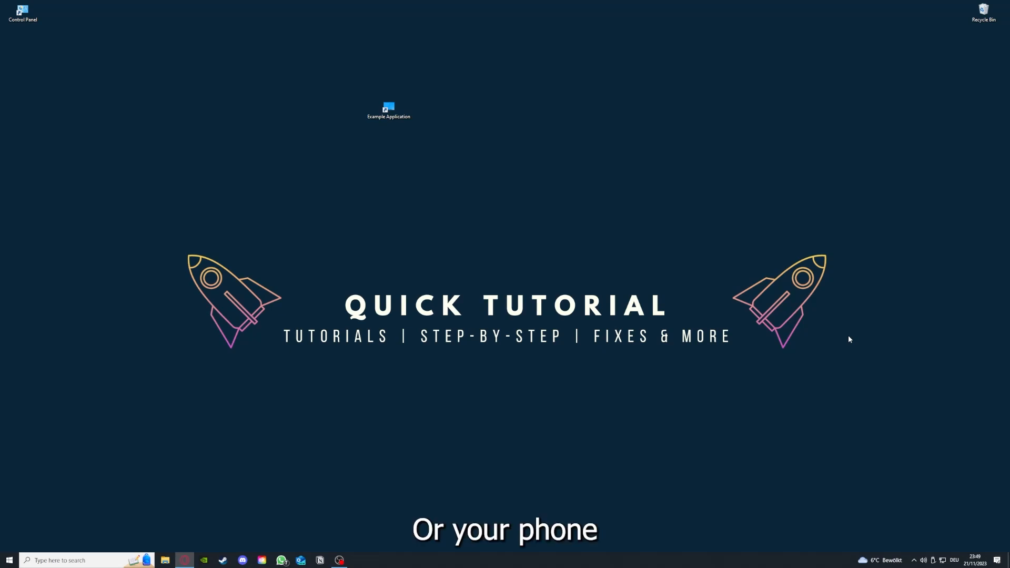
{"action": "mouse_move", "coordinate": [871, 335]}
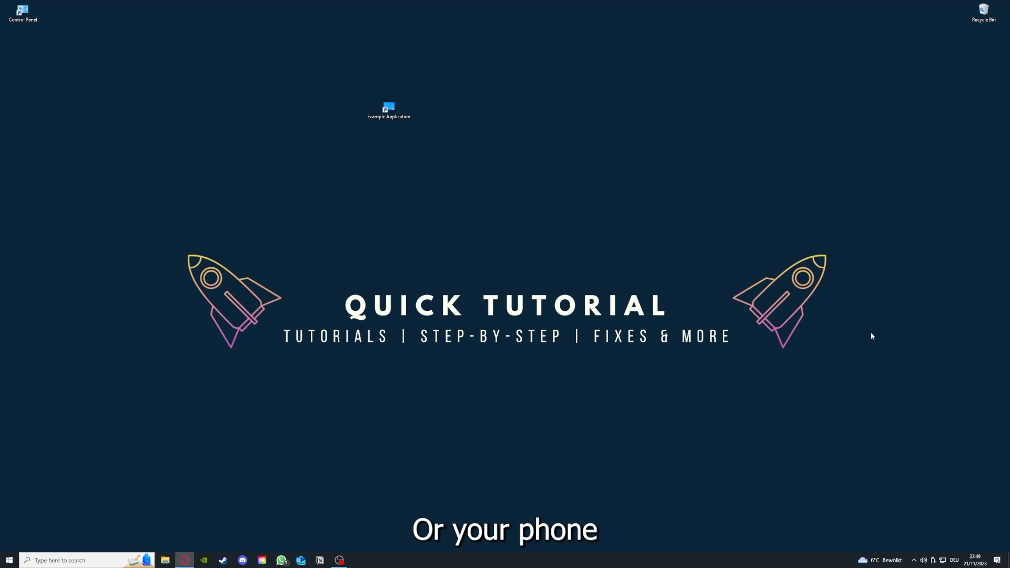